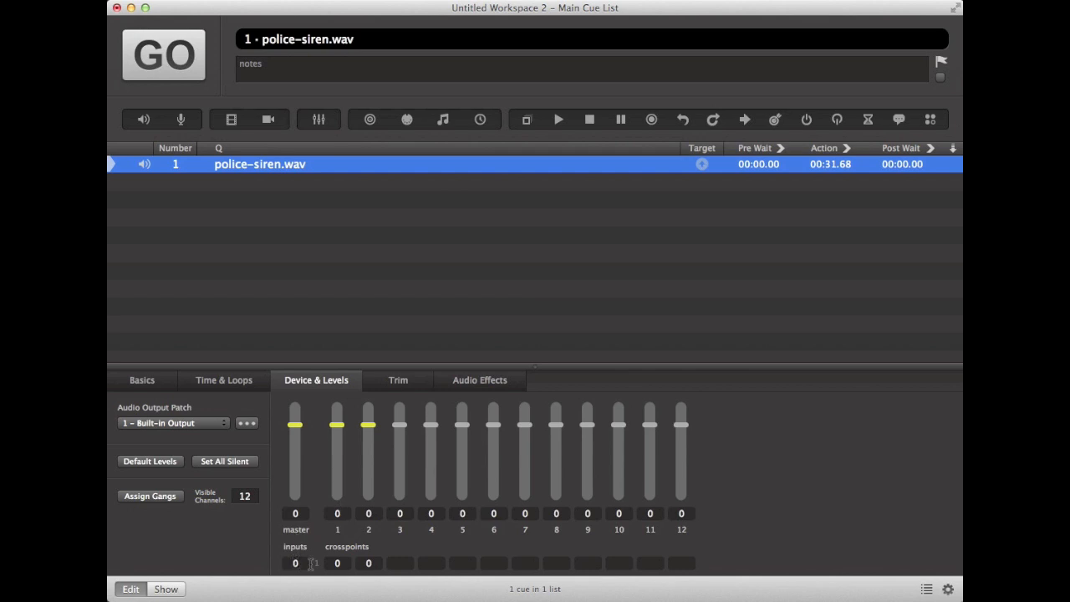
mouse_move(335, 495)
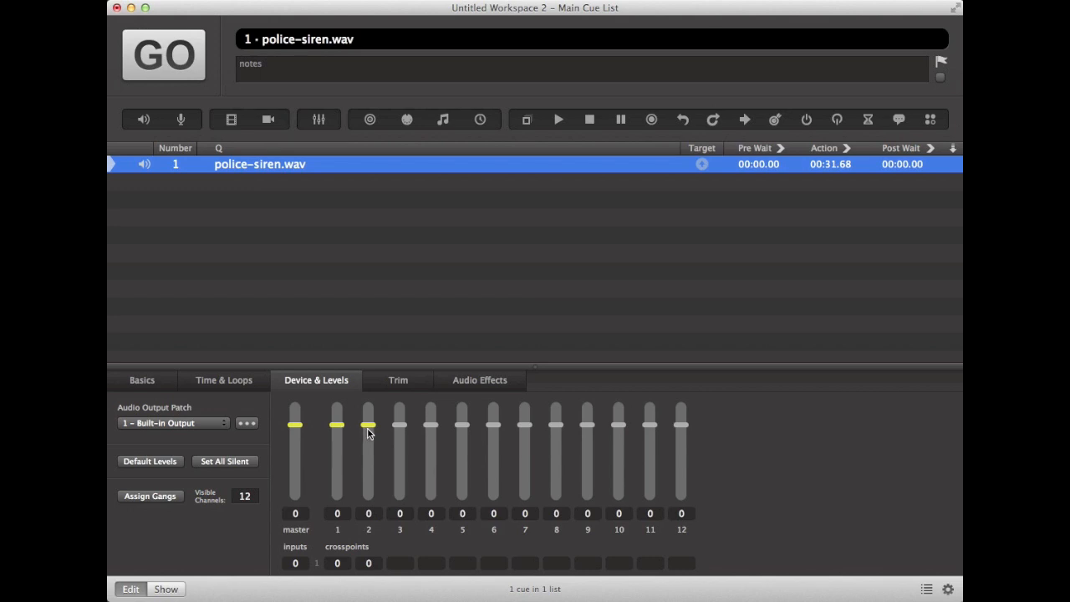
- Pull the siren's output 2 fader down to -INF, leaving the other channels at 0
left_click_drag(367, 424, 368, 438)
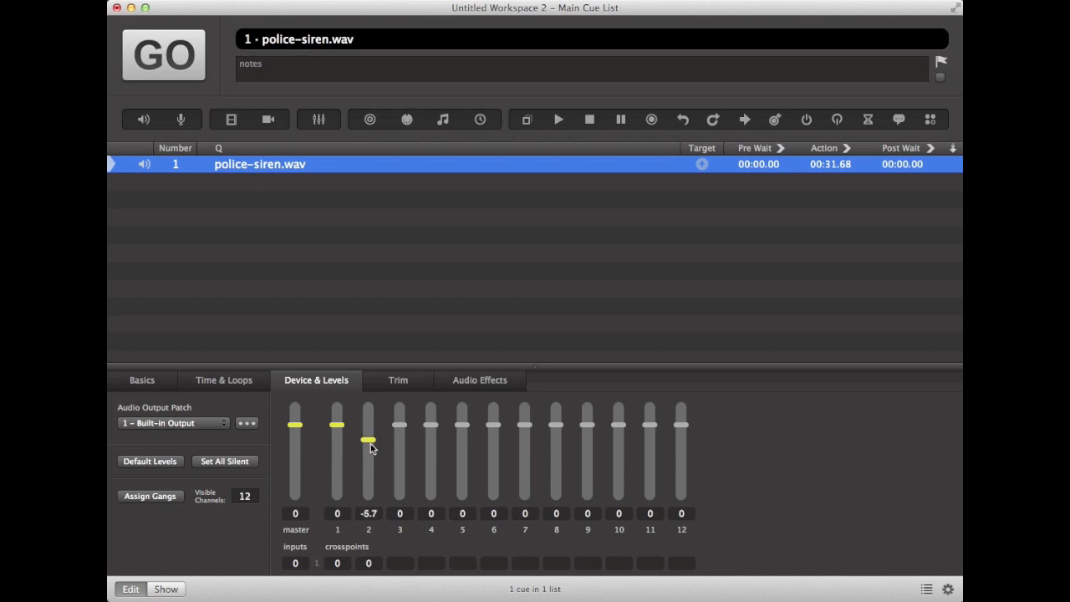
left_click_drag(367, 441, 368, 495)
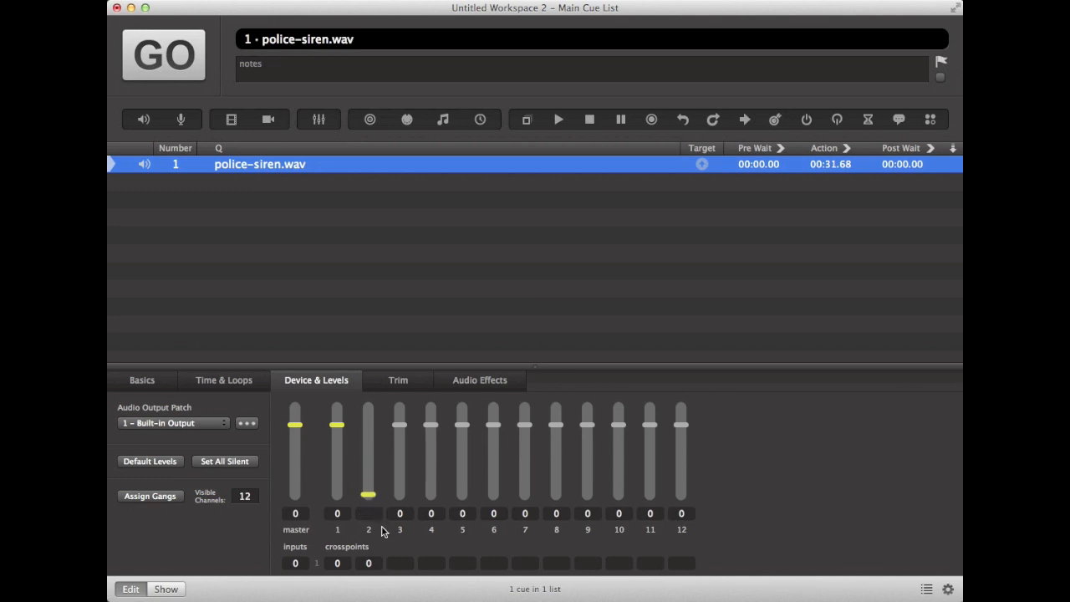
mouse_move(371, 442)
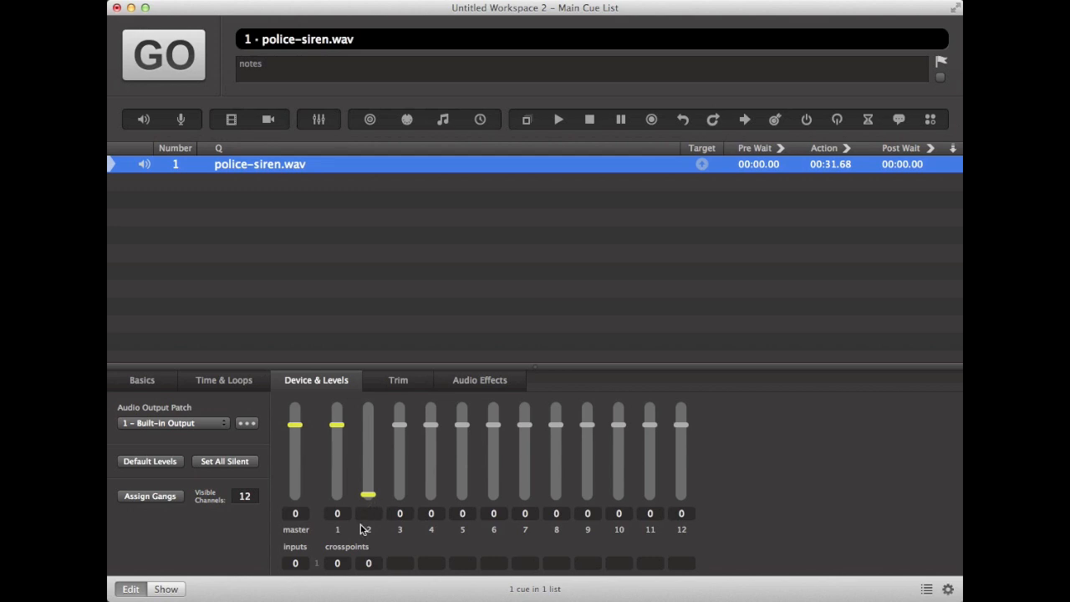
mouse_move(334, 468)
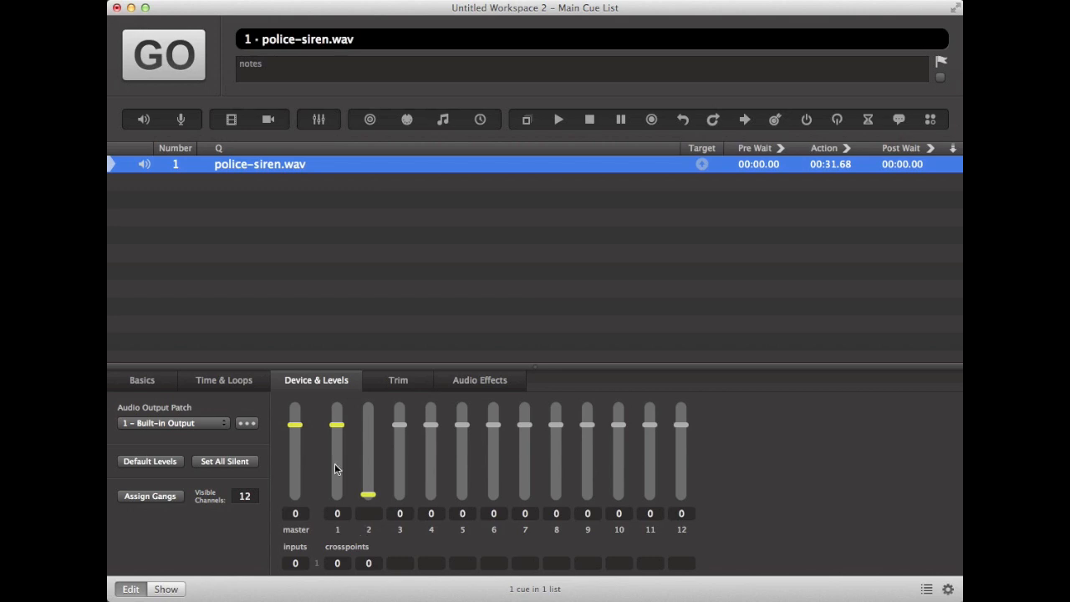
mouse_move(301, 251)
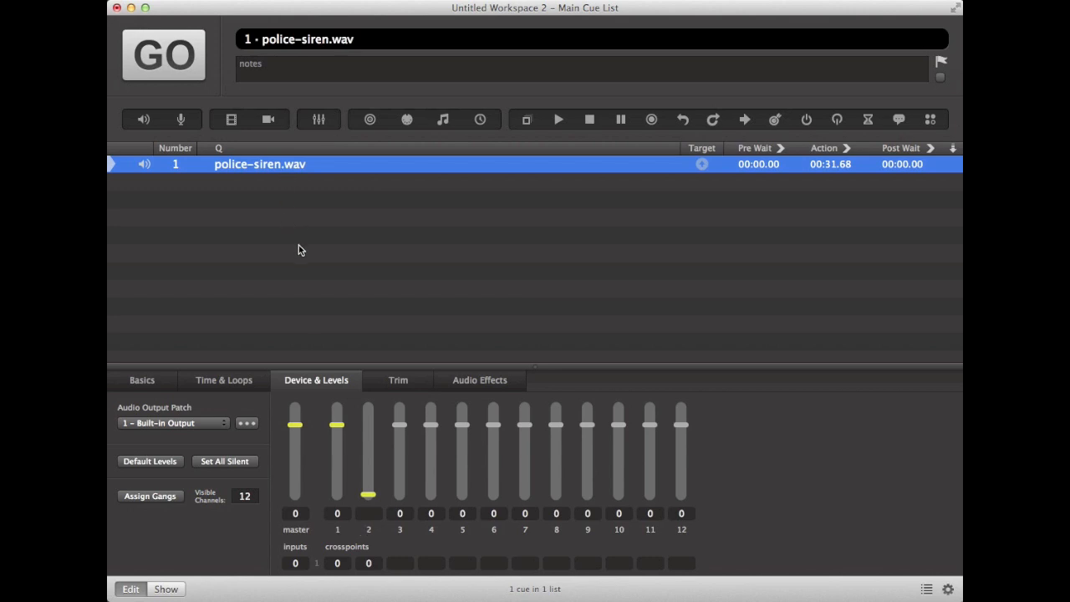
- Add a 5-second fade cue targeting the siren with output 1 at -INF and output 2 at 0
left_click(318, 118)
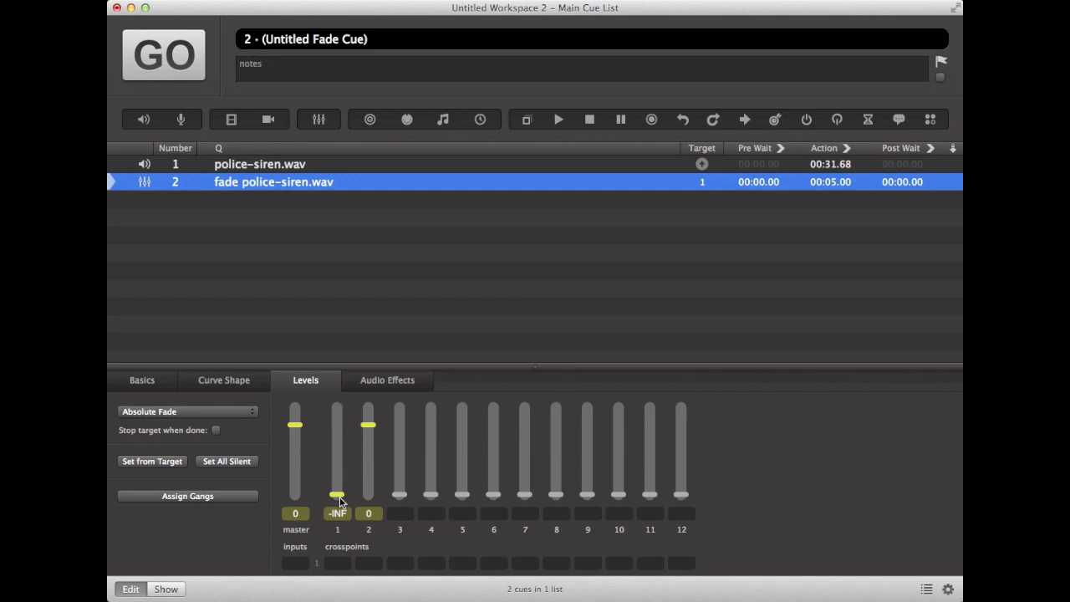
left_click_drag(337, 493, 368, 425)
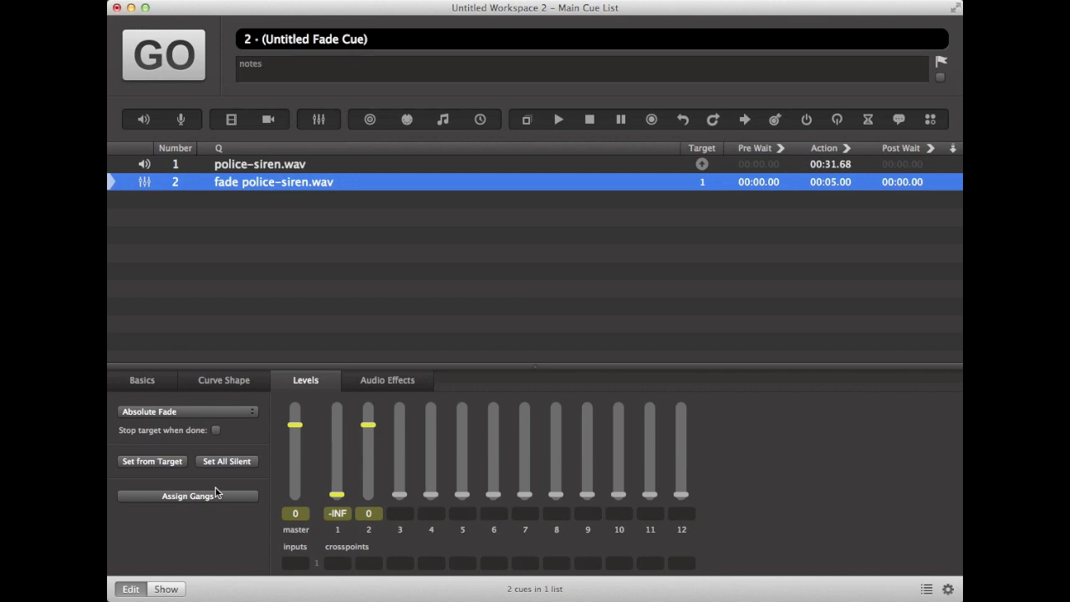
mouse_move(218, 487)
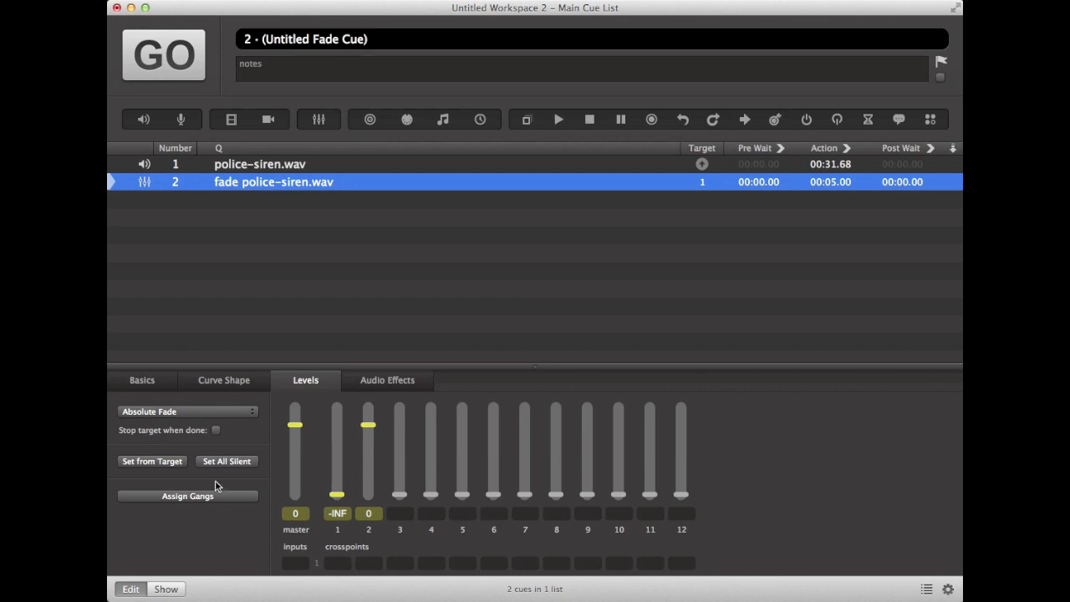
- Change the fade's shape from S-Curve to Custom Curve and bend its falling half into a rounded arc
left_click(225, 379)
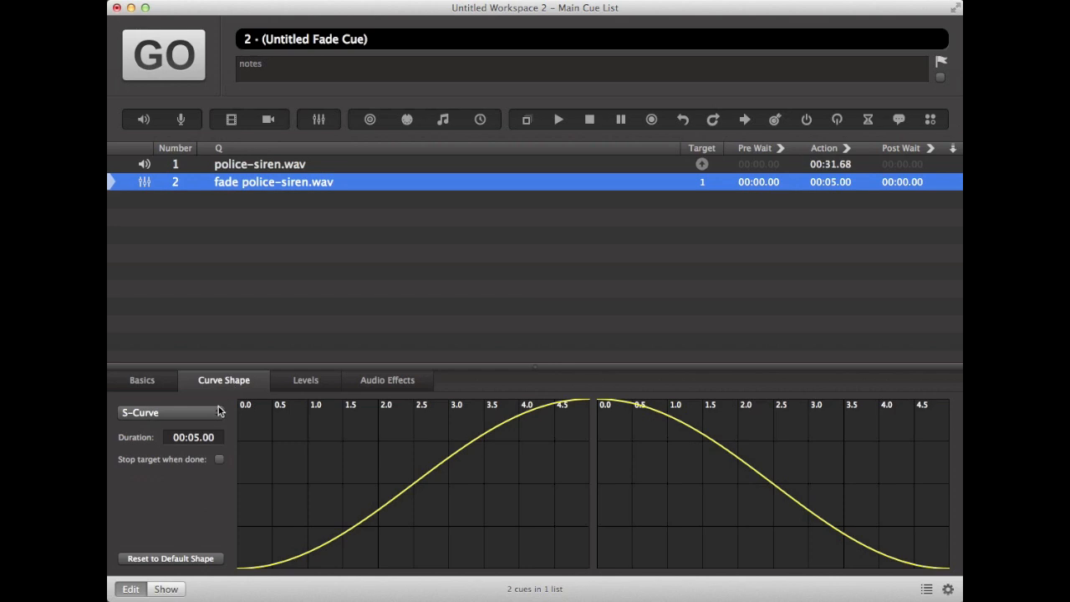
left_click(167, 411)
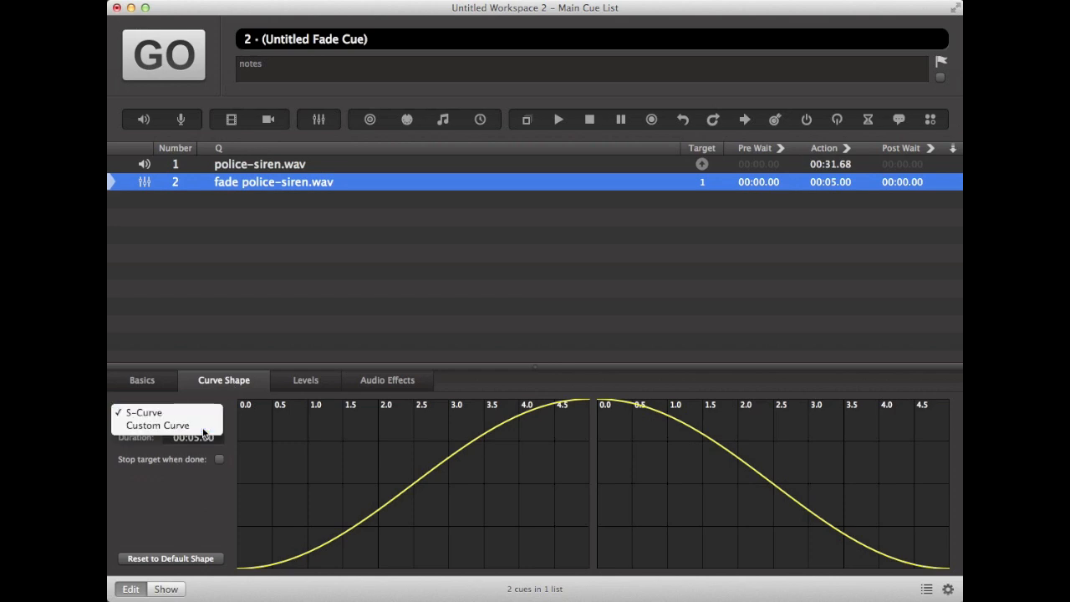
left_click(157, 426)
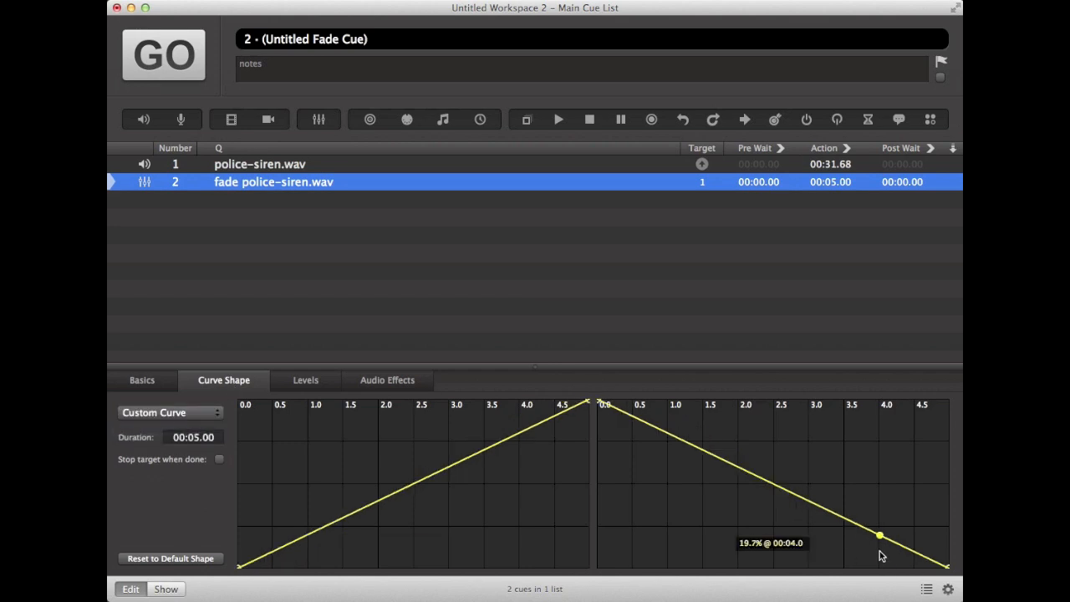
mouse_move(883, 541)
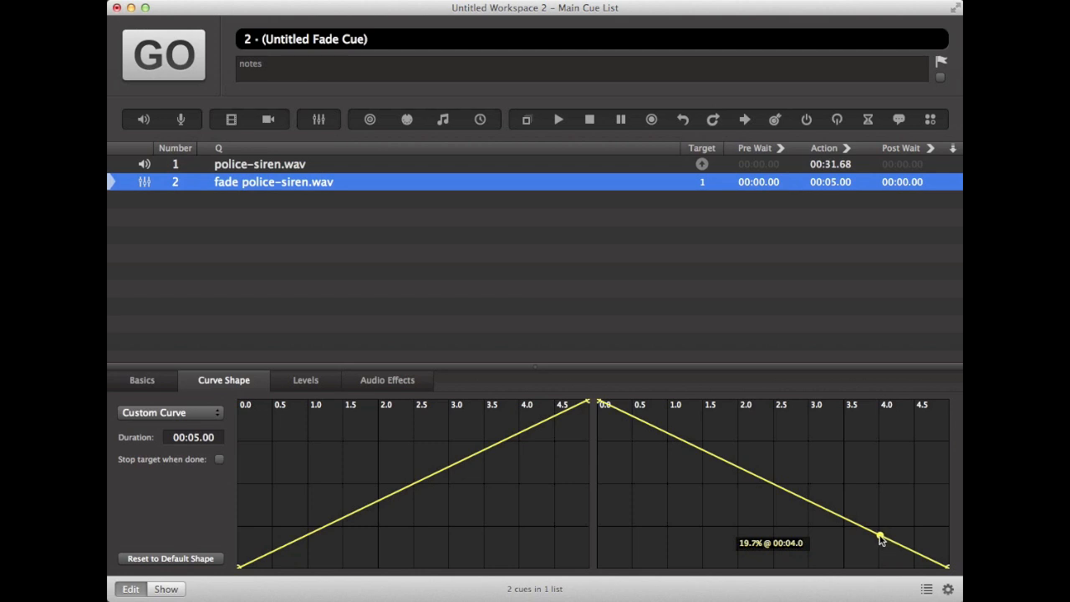
left_click_drag(883, 536, 894, 532)
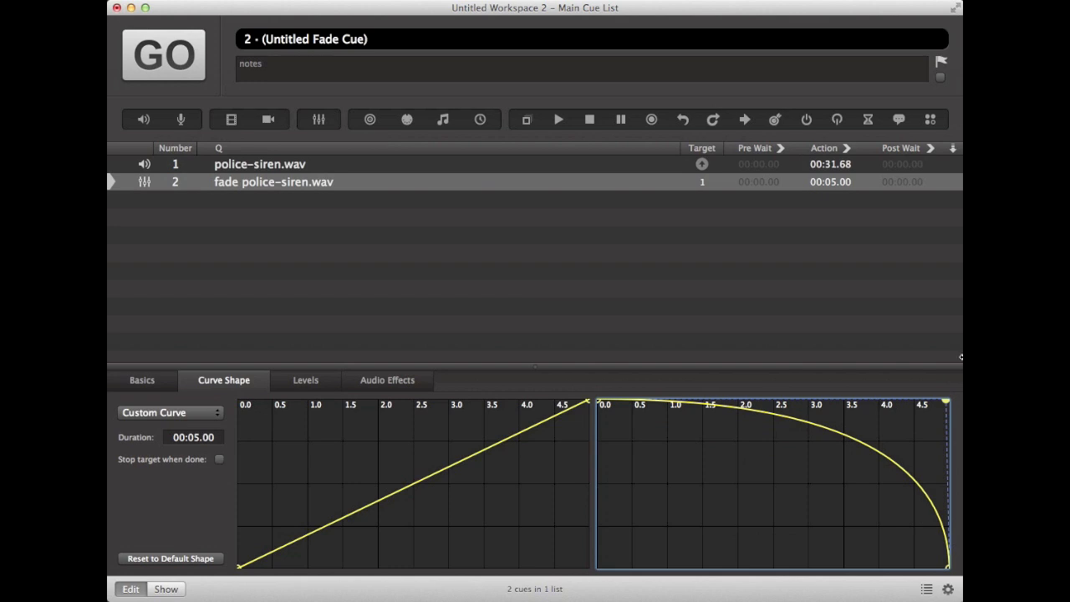
mouse_move(346, 219)
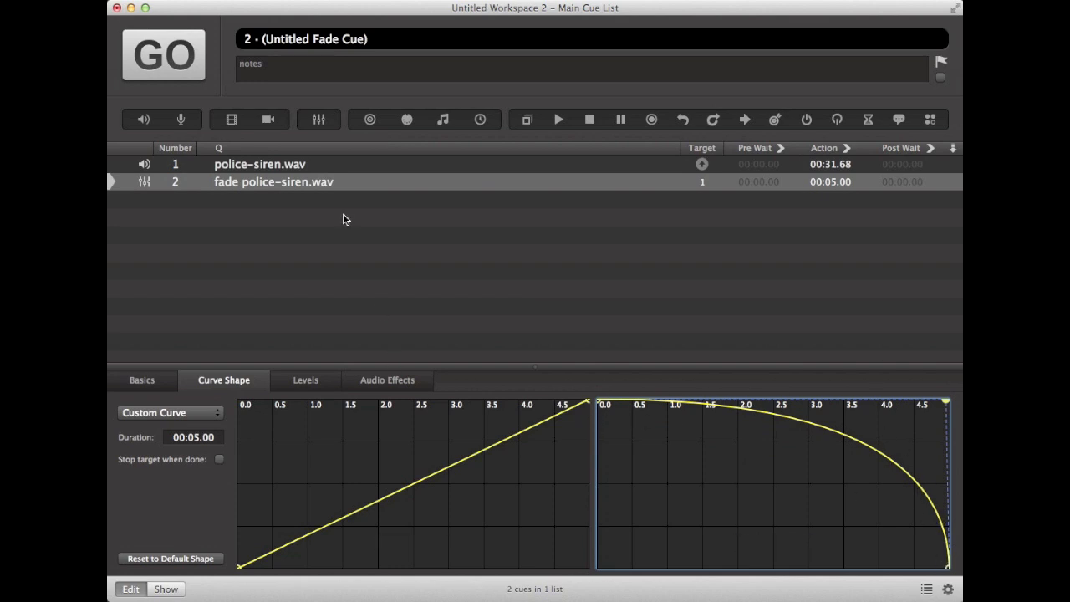
- Run the siren cue with GO, then trigger the fade so the siren pans left to right
left_click(274, 180)
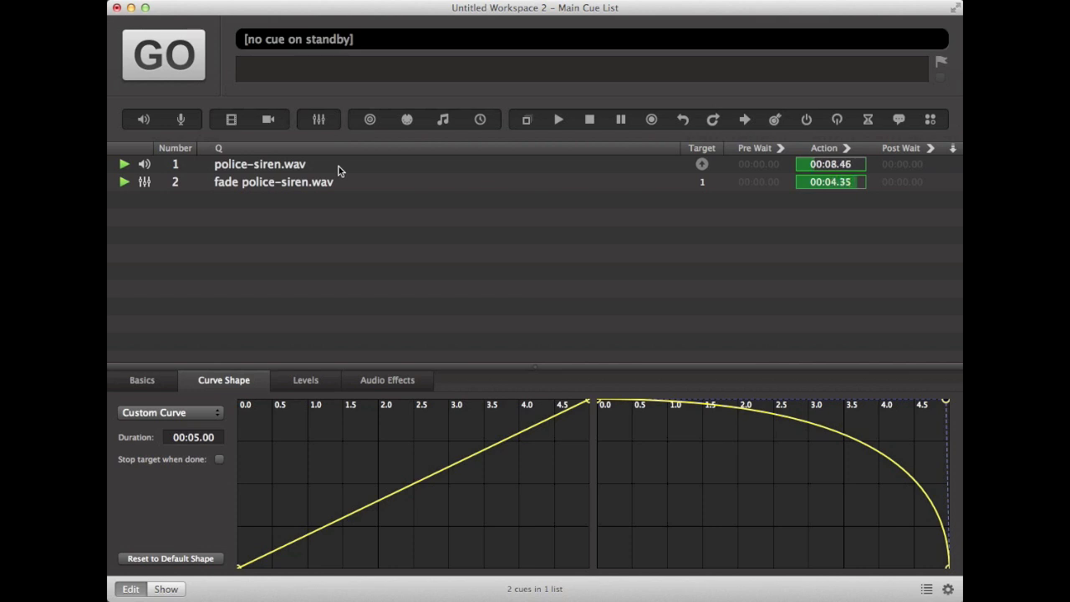
left_click(829, 164)
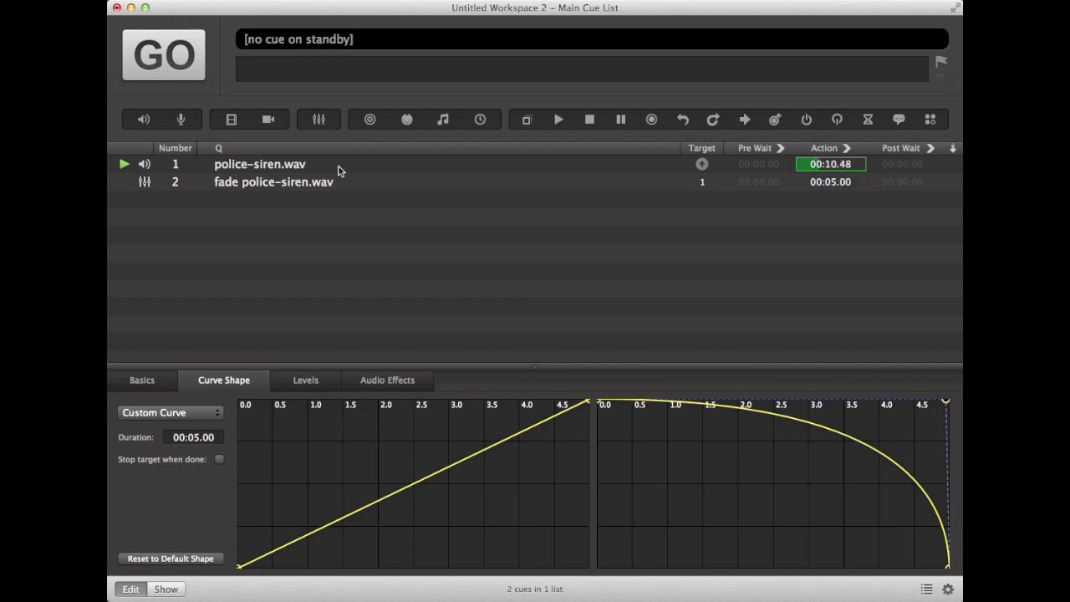